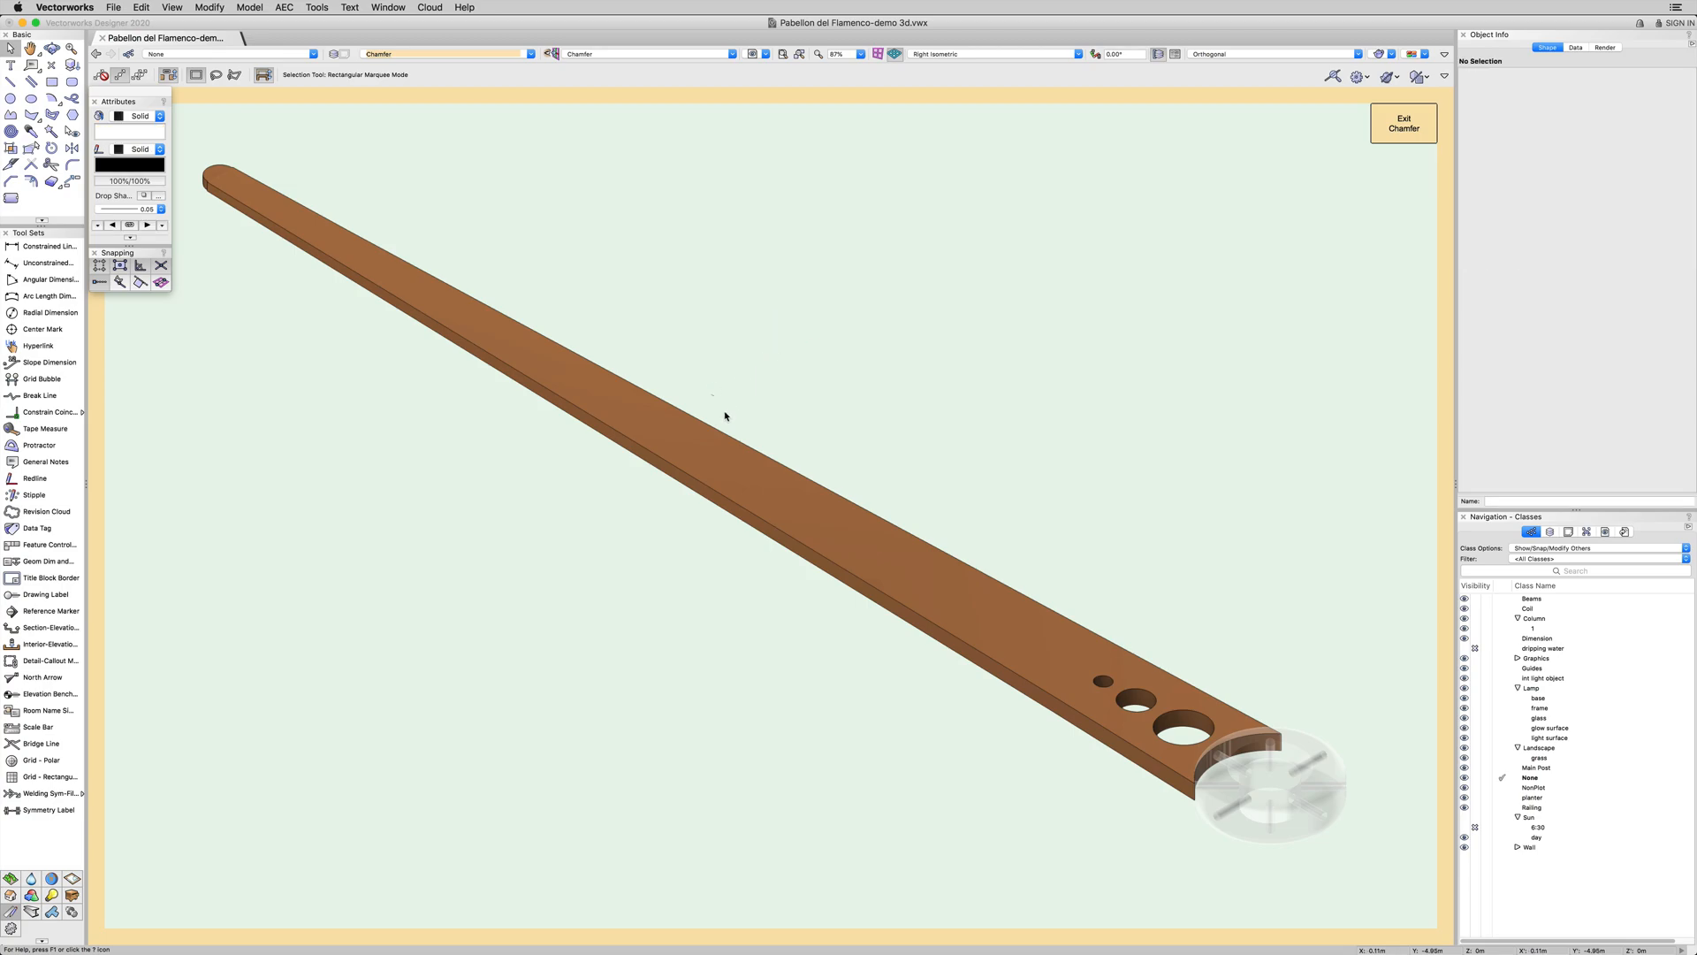
Edit the beam solid, enter its Solid Addition, and select the round end extrude
right_click(724, 415)
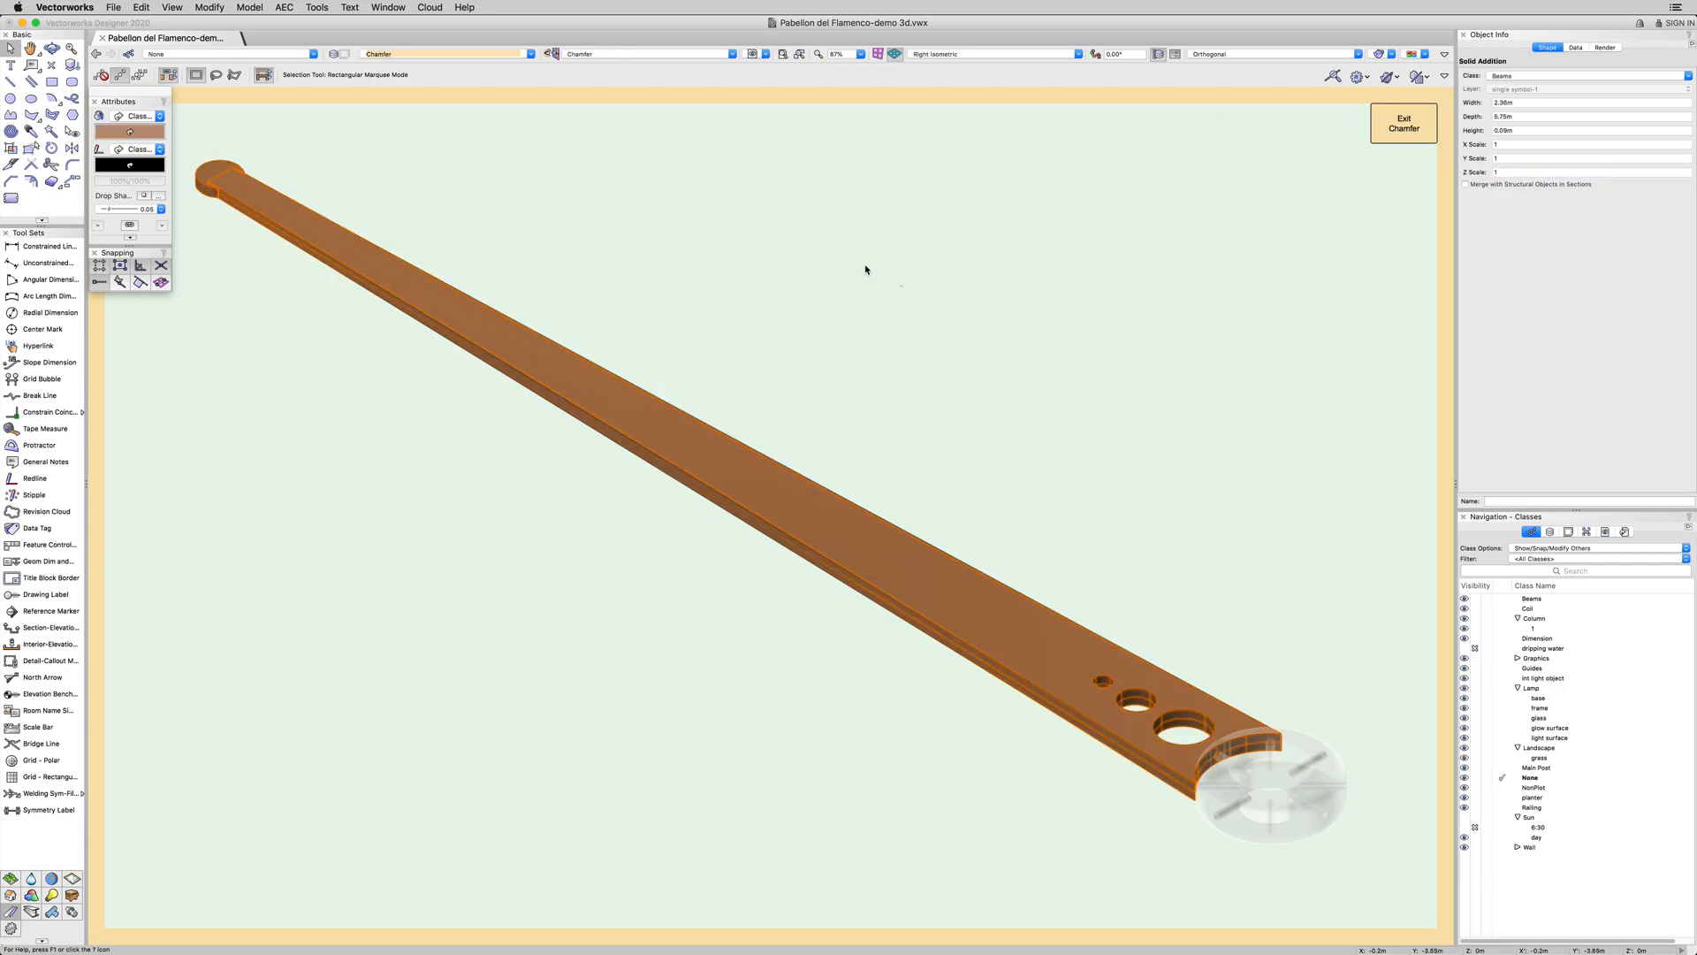
left_click(560, 375)
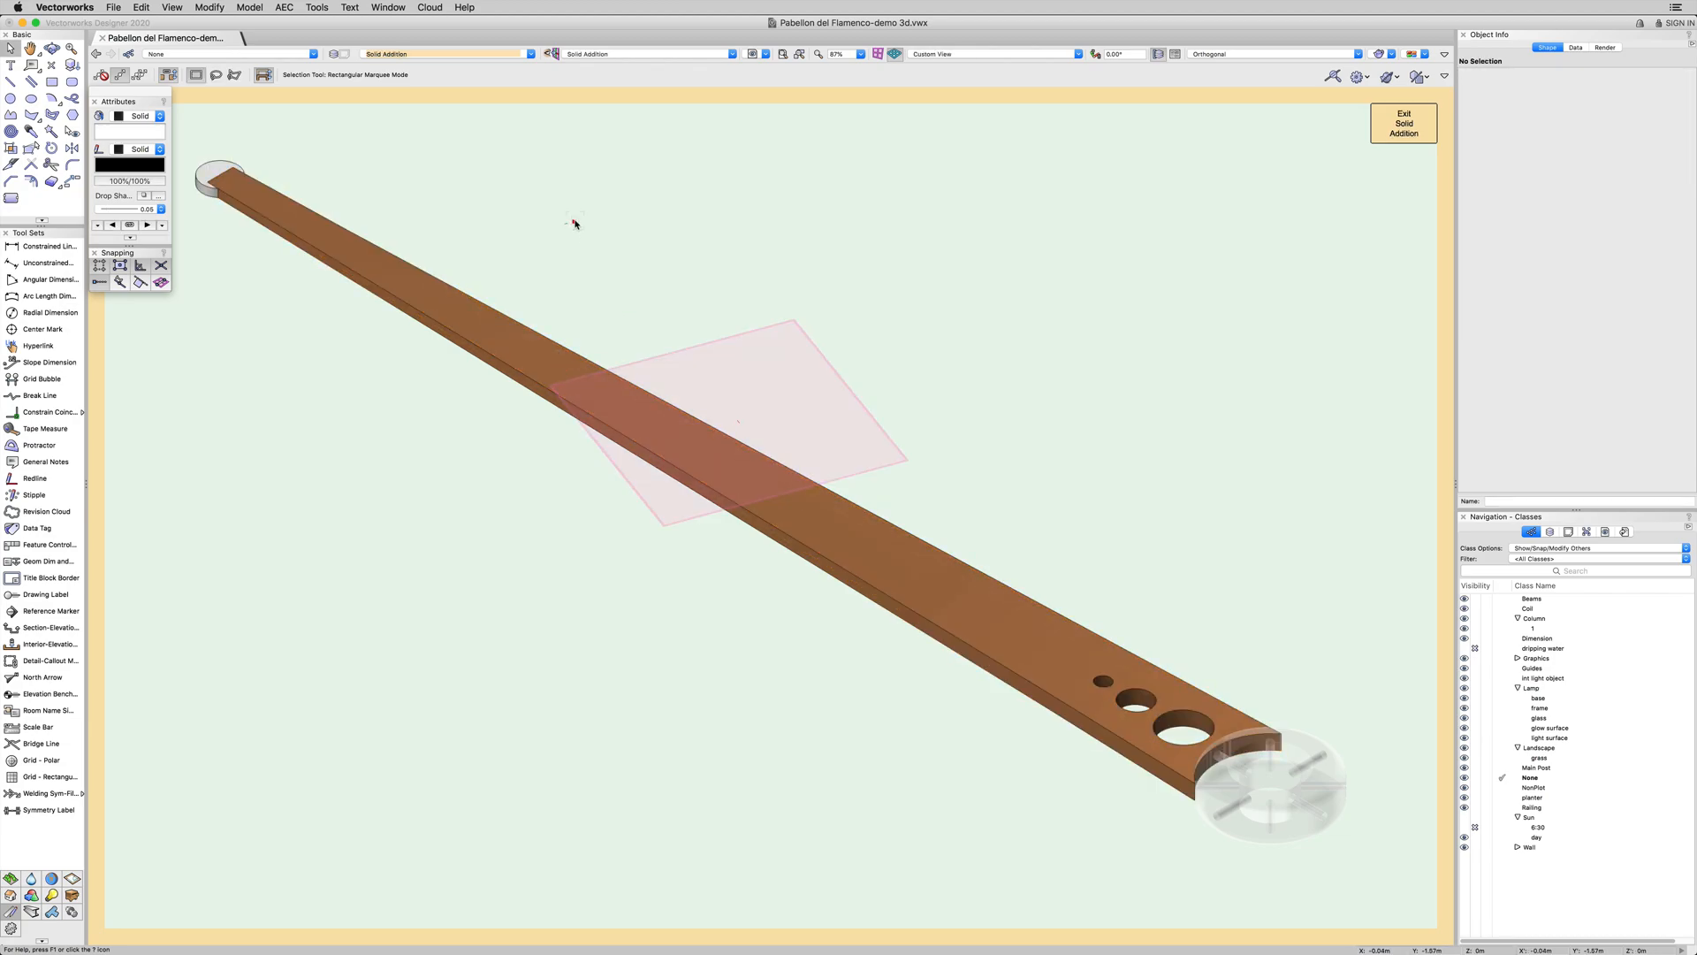
left_click(222, 175)
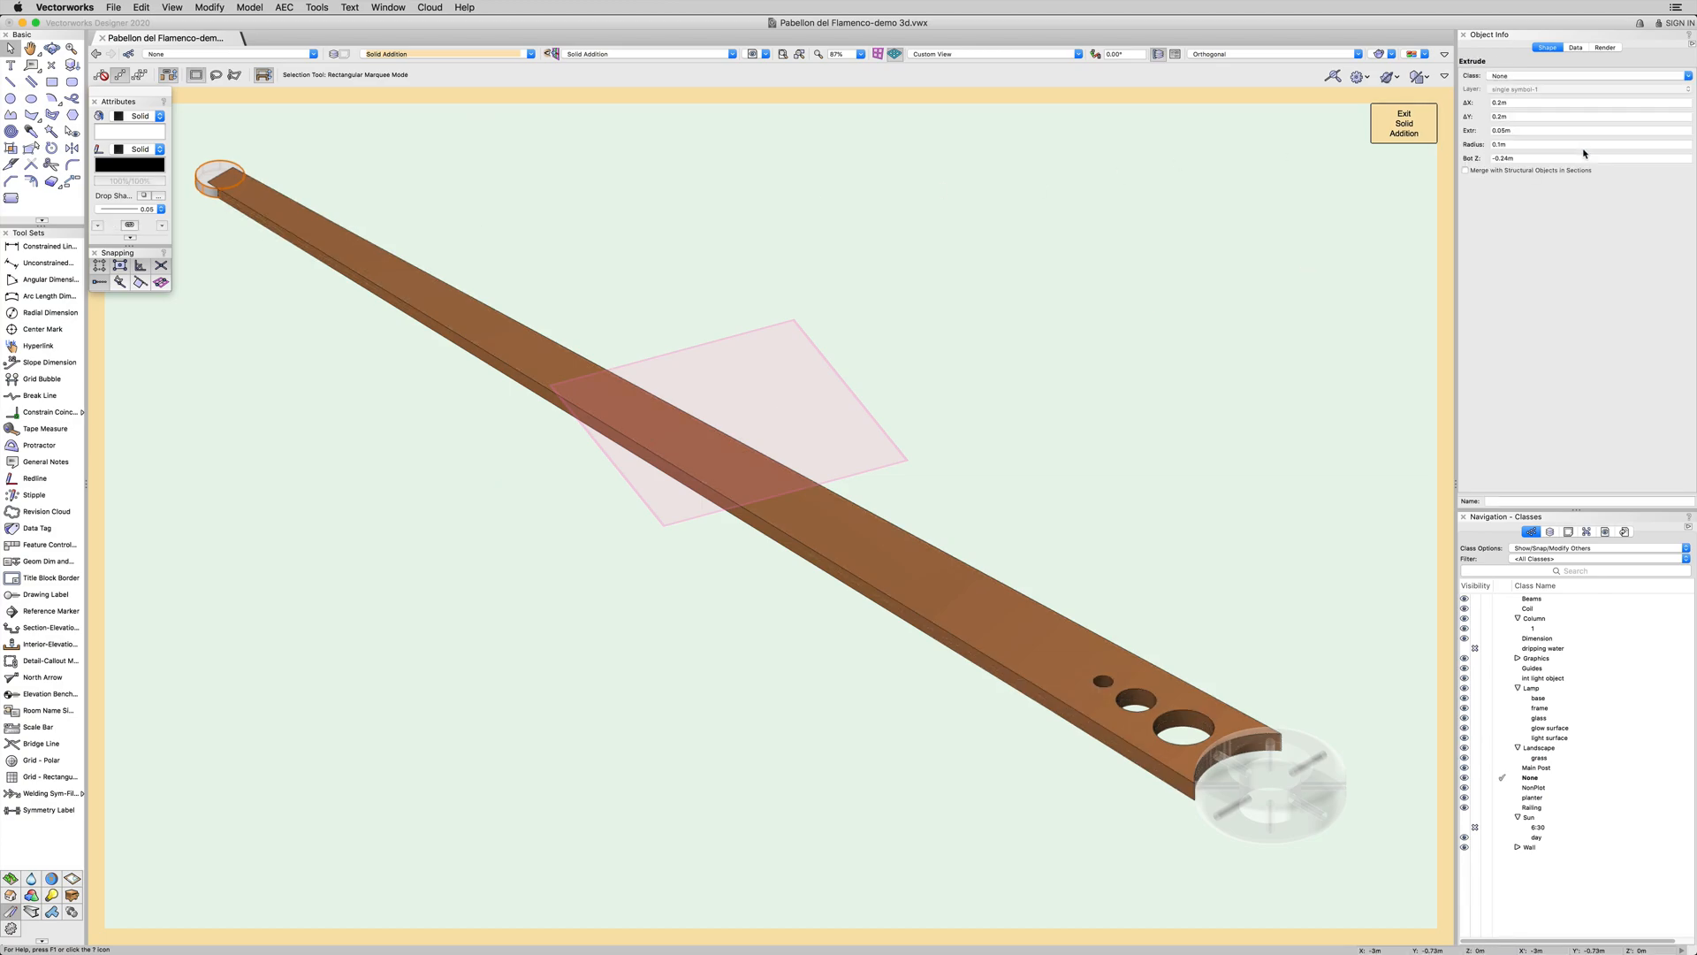
left_click(1574, 144)
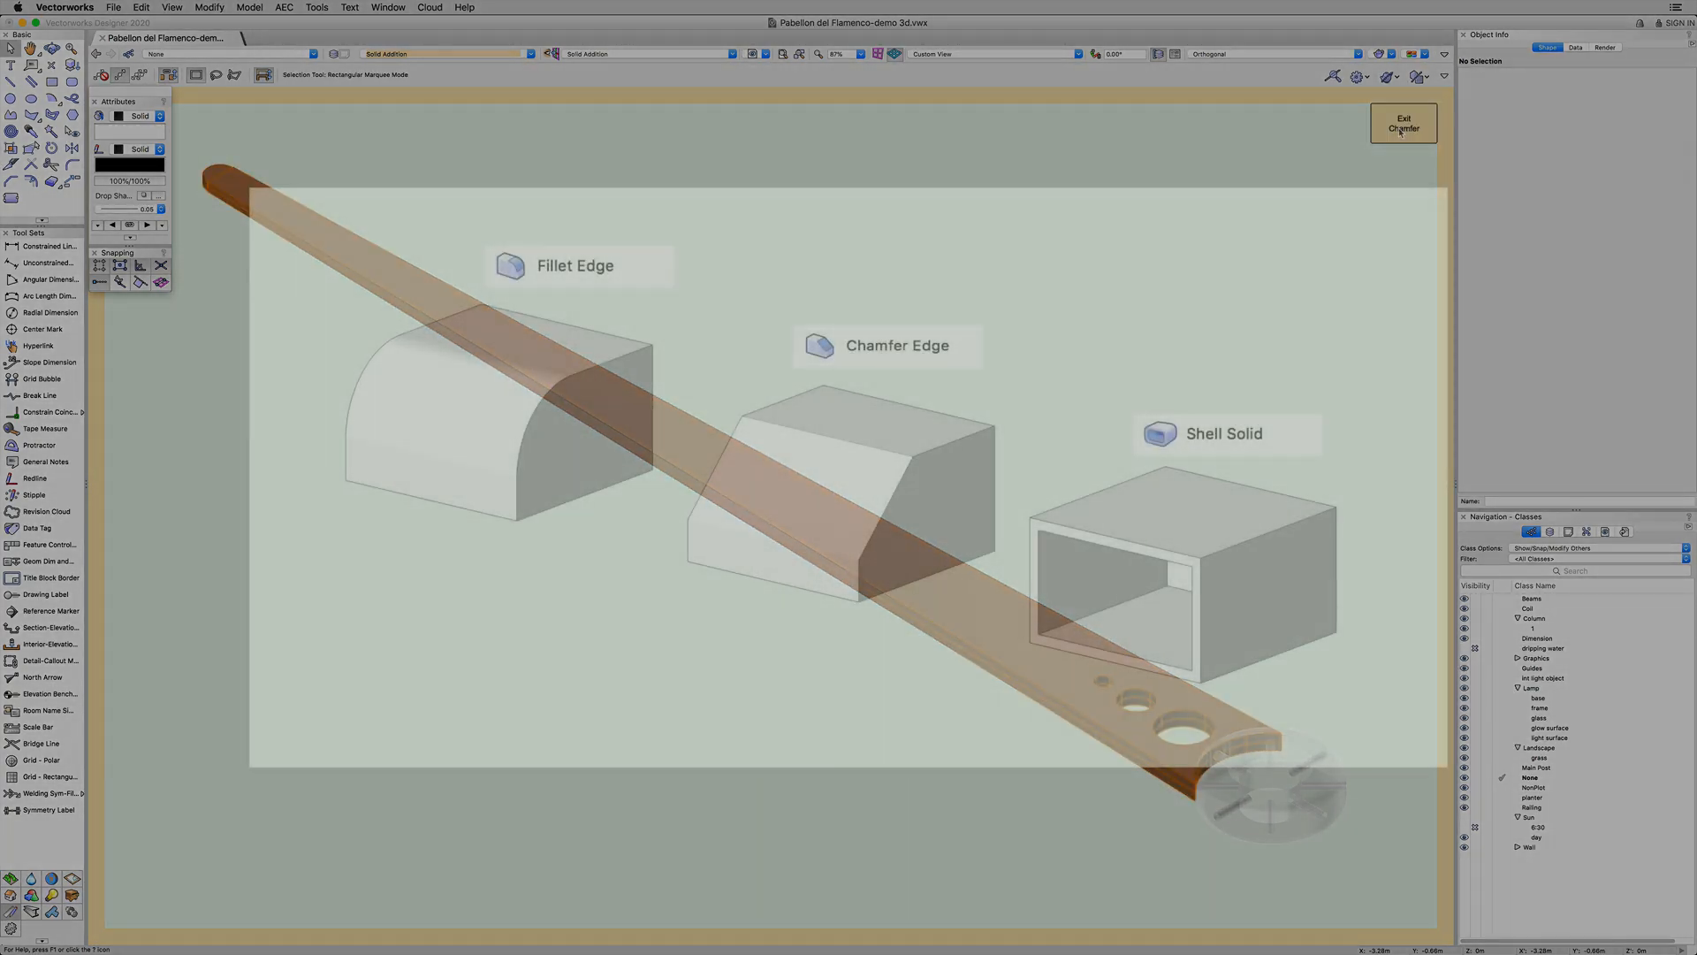
Exit the chamfer editing level back toward the drawing
left_click(1403, 122)
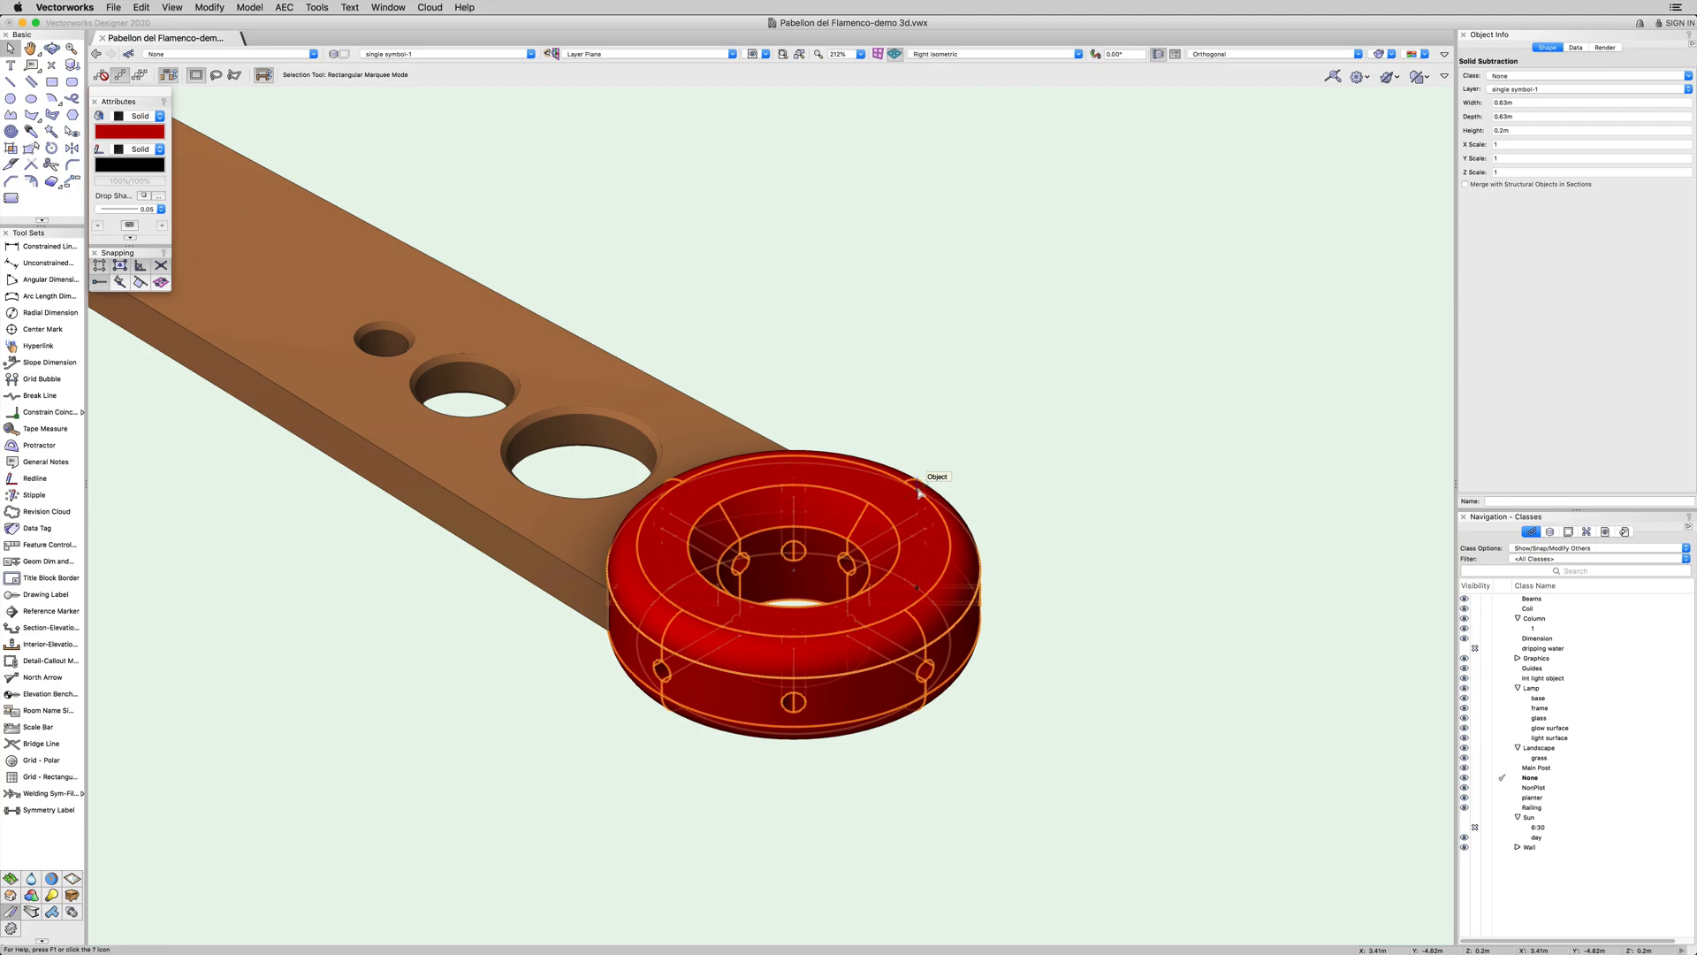
mouse_move(903, 499)
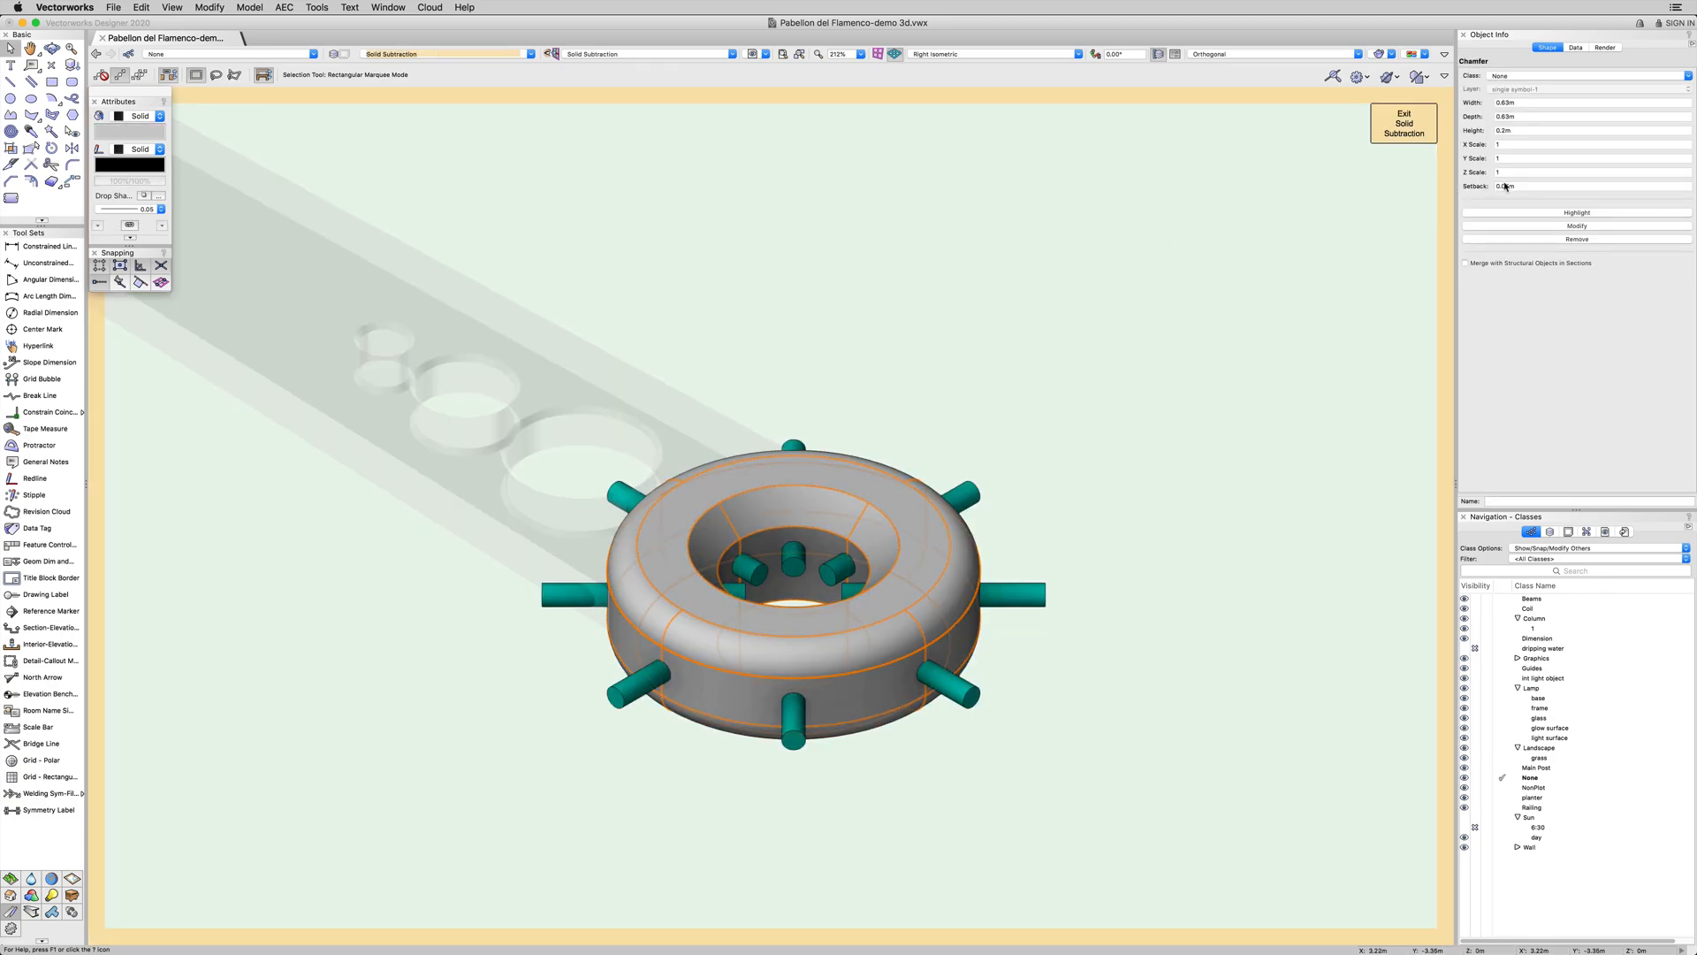
Change the ring chamfer's setback, highlight its faces, and start reselecting its edges
left_click(1580, 187)
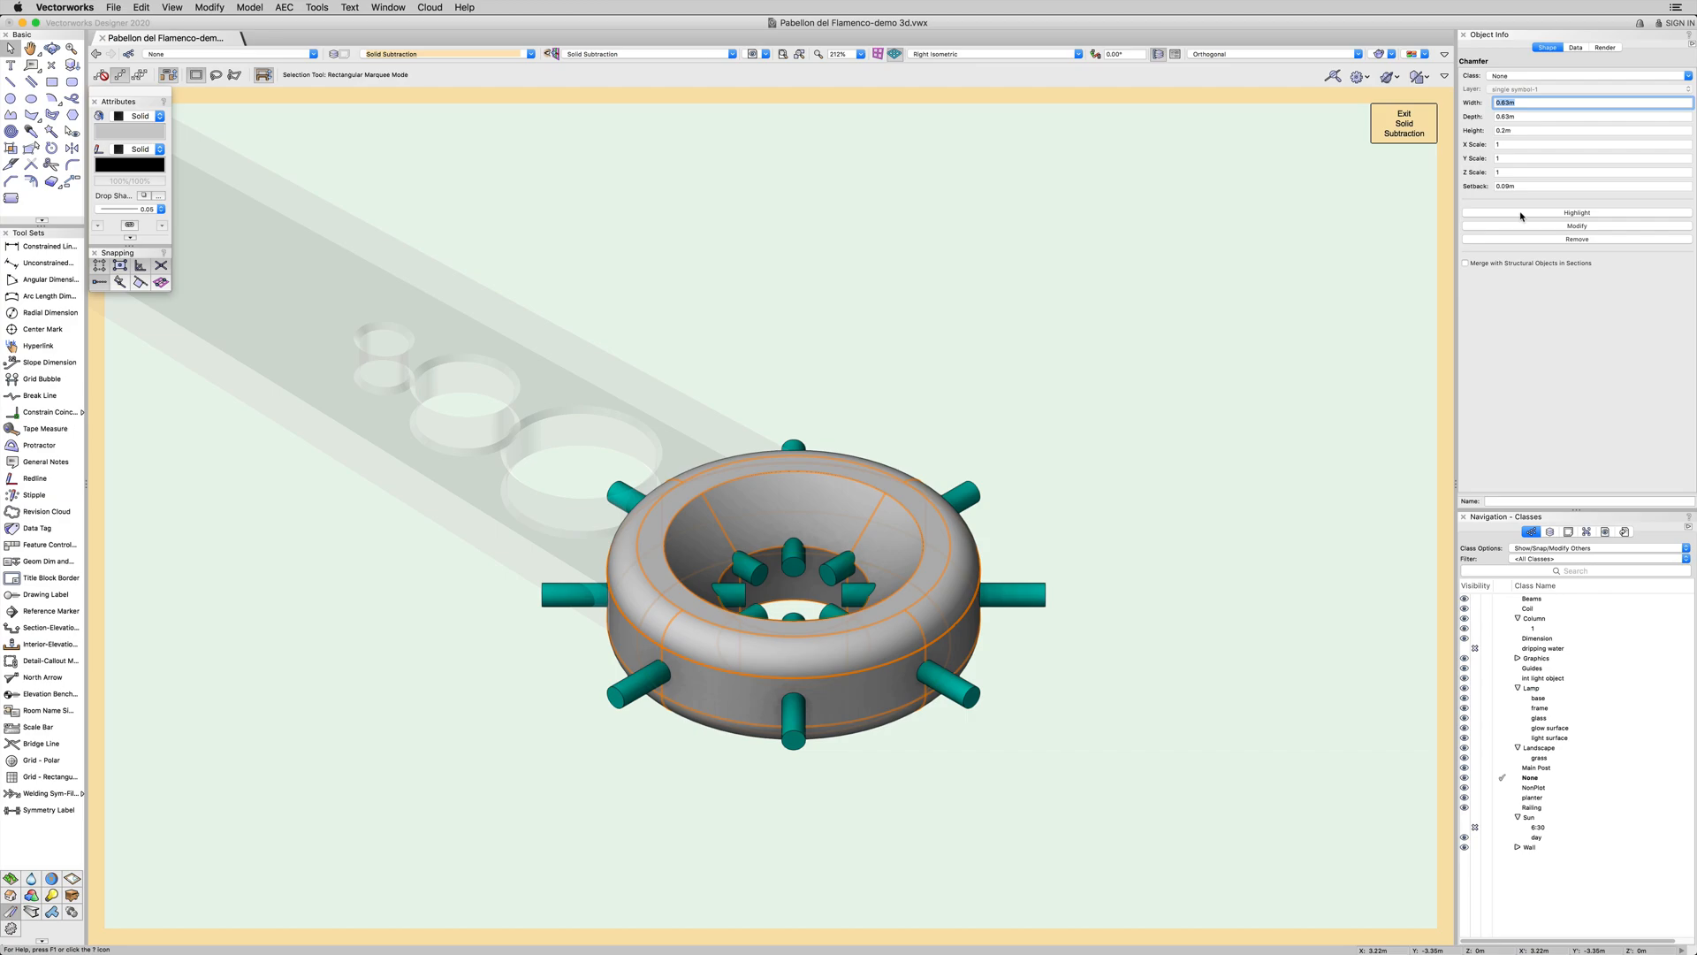
left_click(1576, 212)
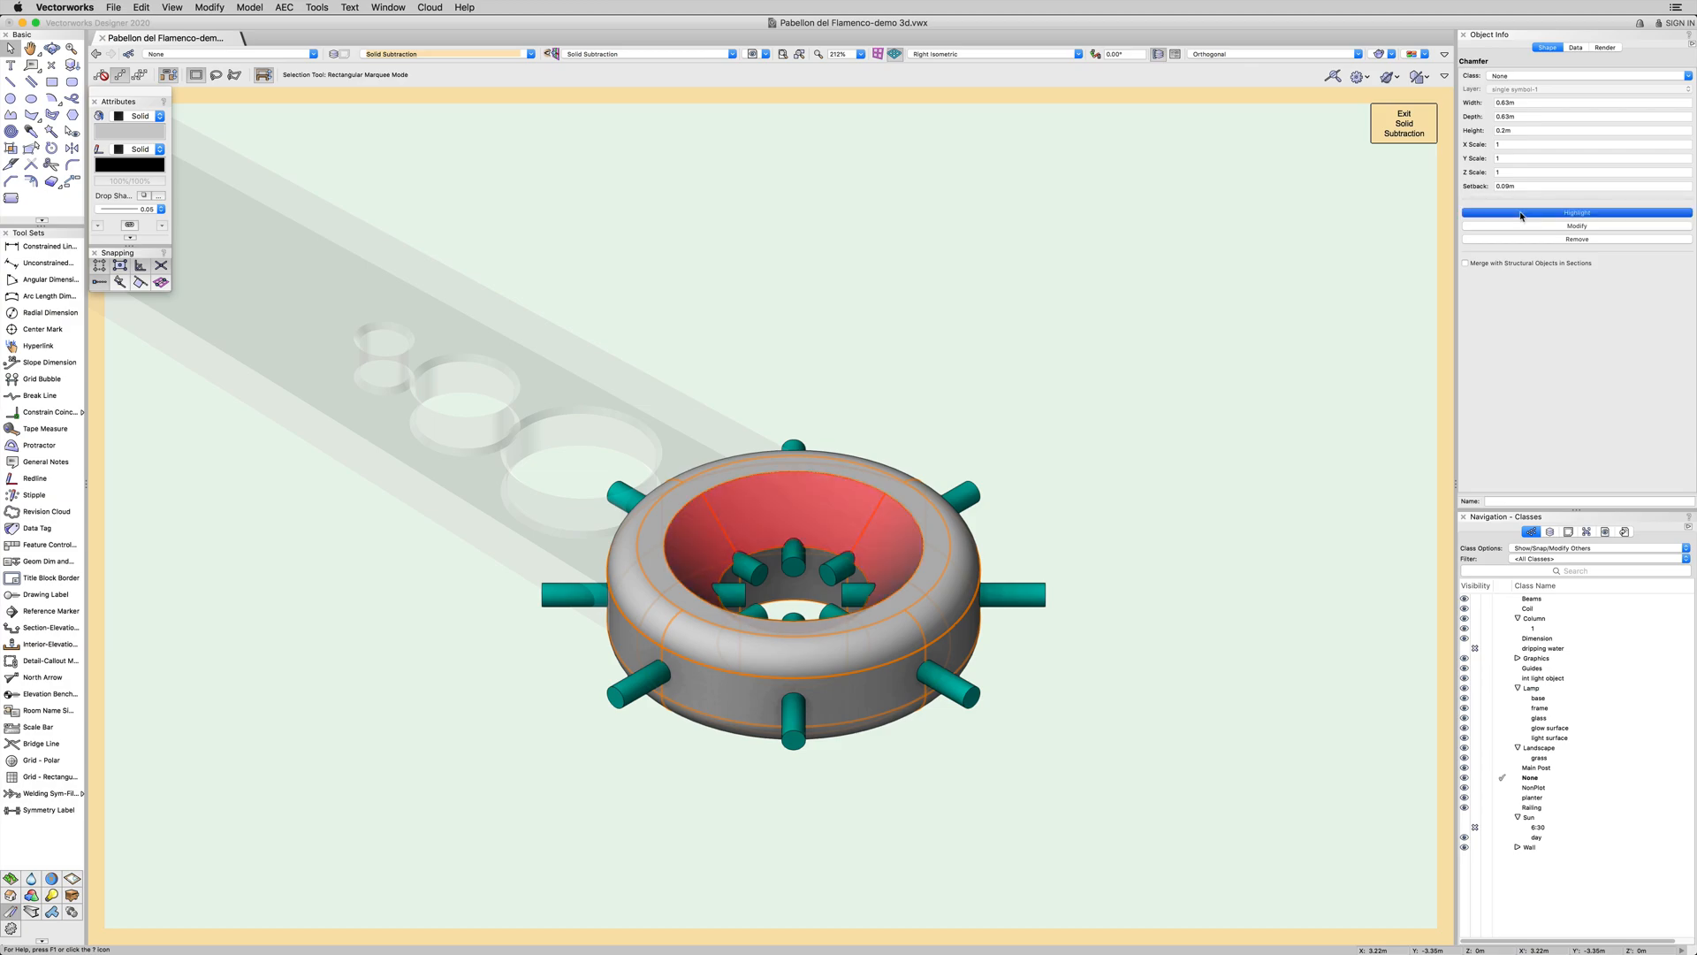
left_click(1576, 212)
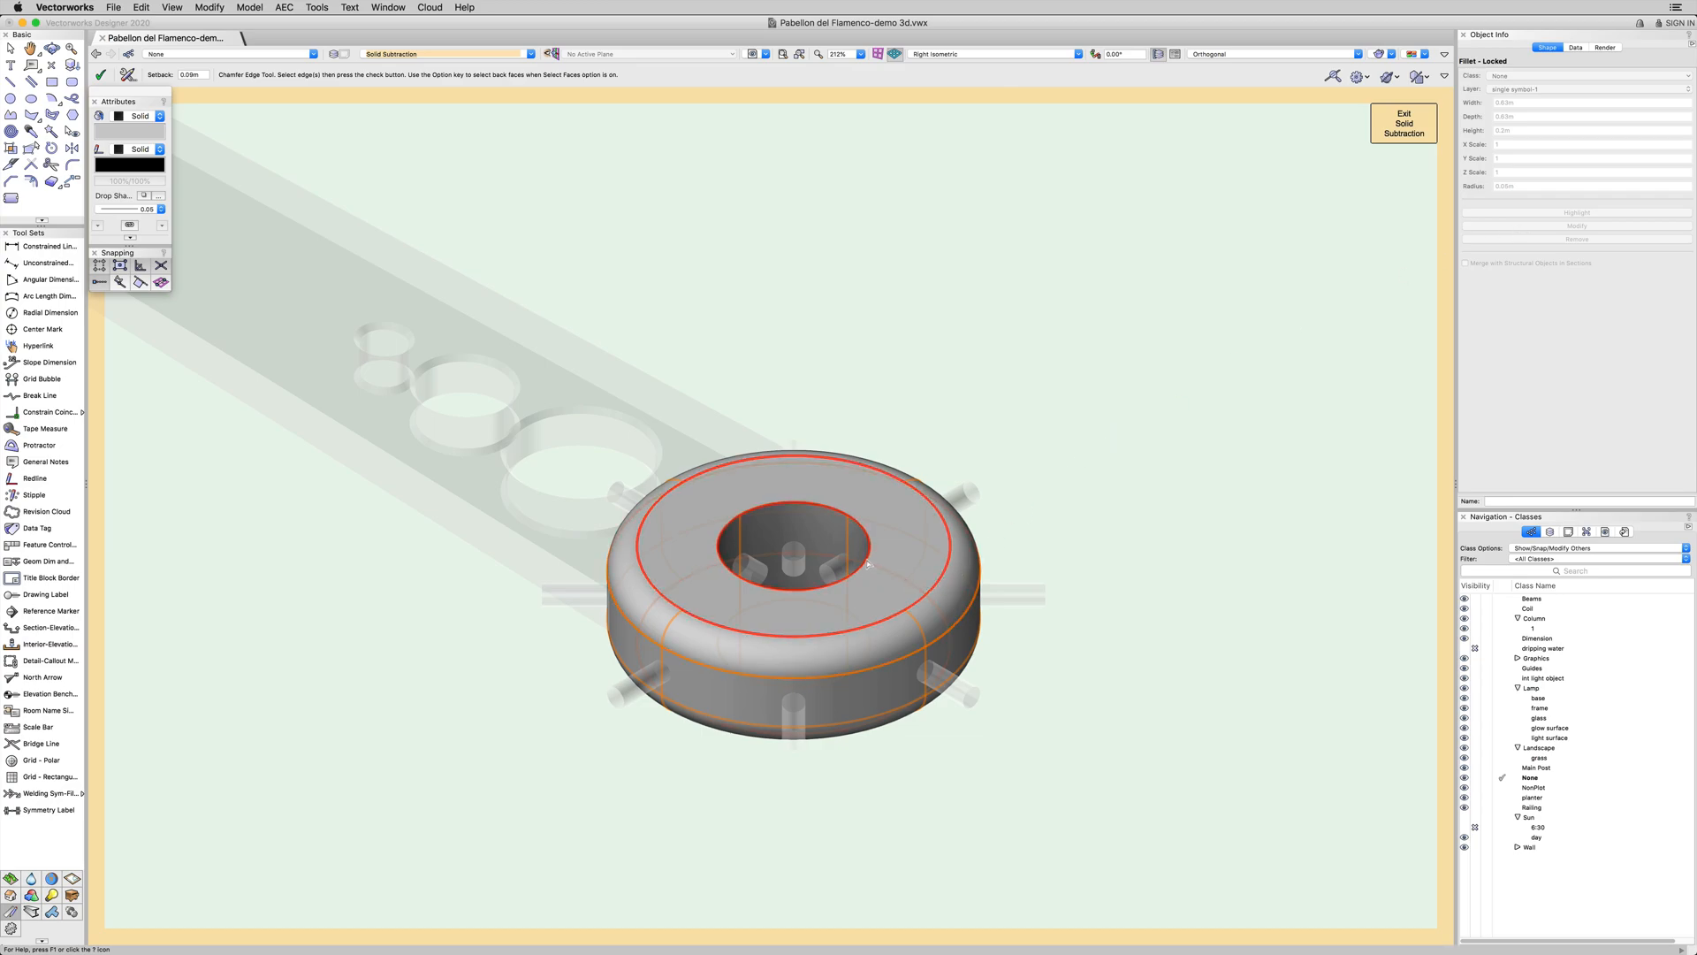
Confirm the new chamfer edges and step into an earlier history operation
left_click(99, 74)
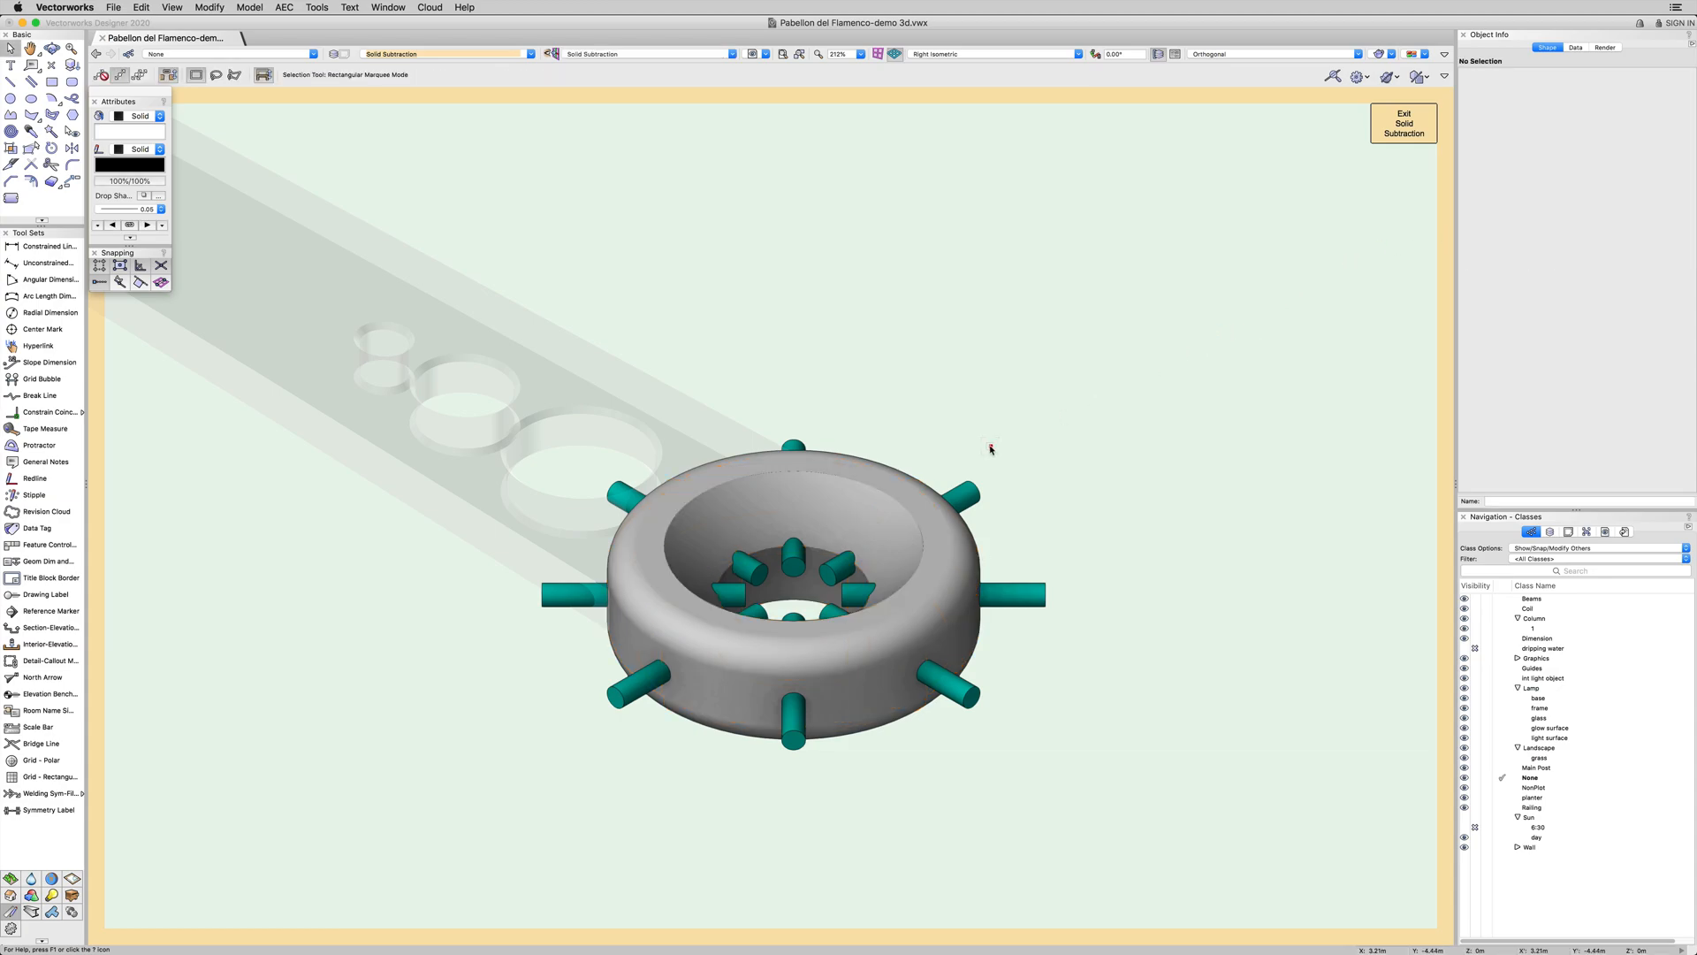
left_click(1404, 121)
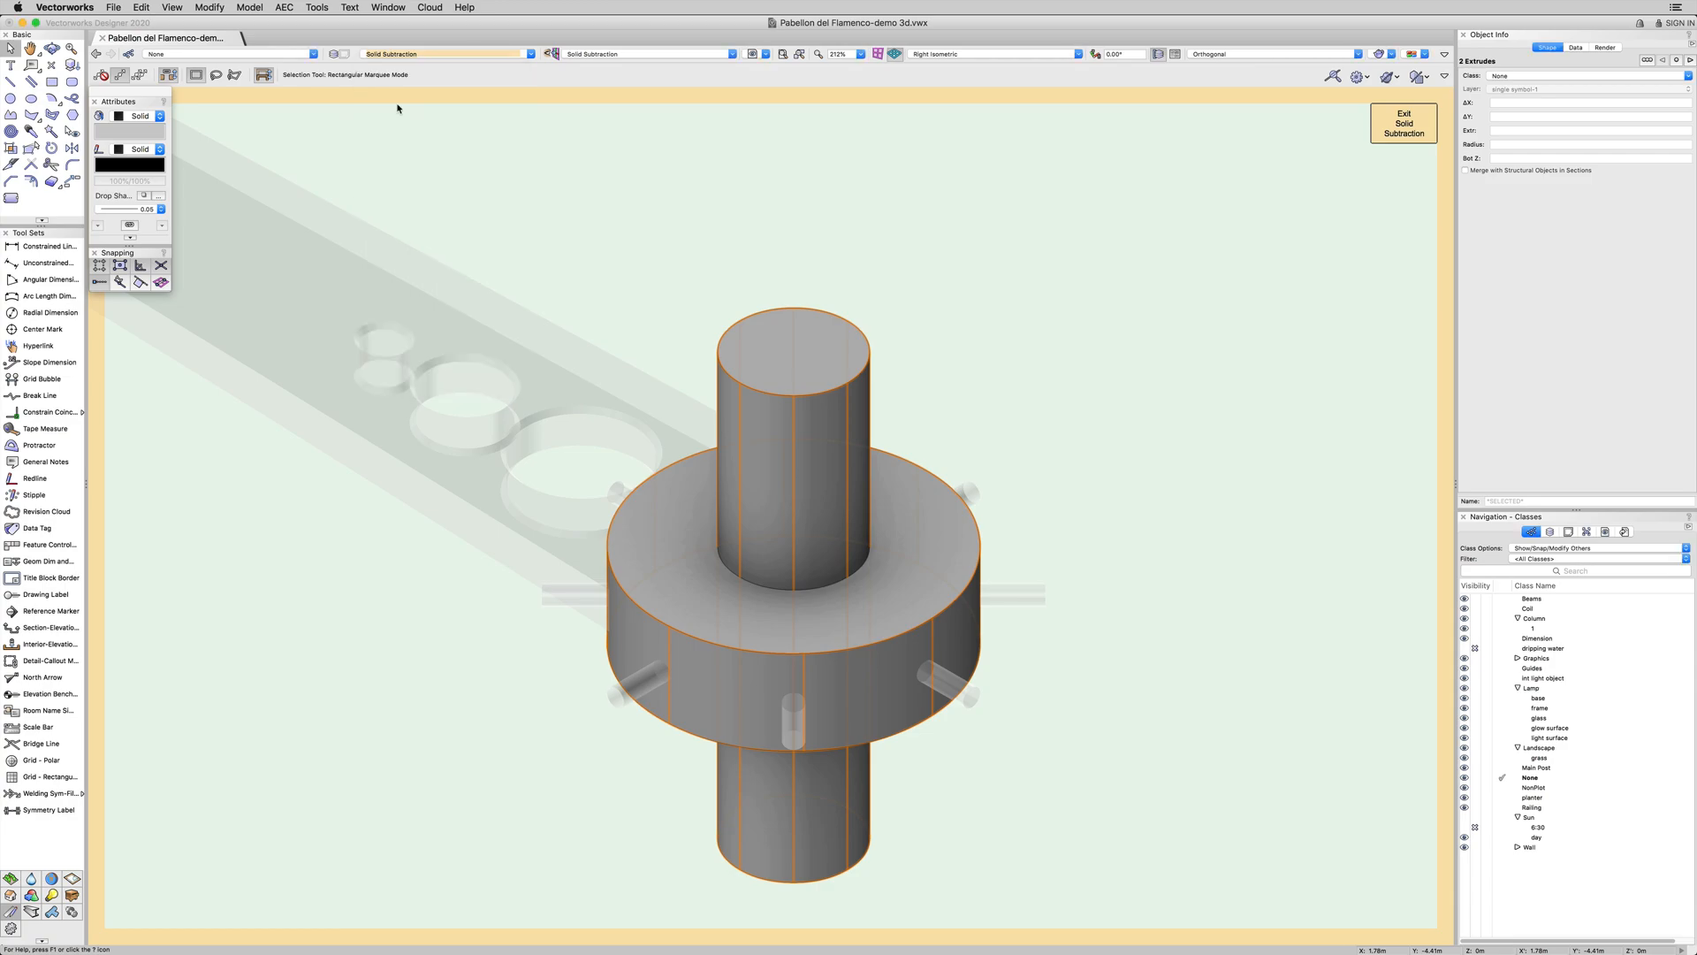
Jump to the Chamfer history level, select the ring's fillet, and exit the chamfer
left_click(444, 53)
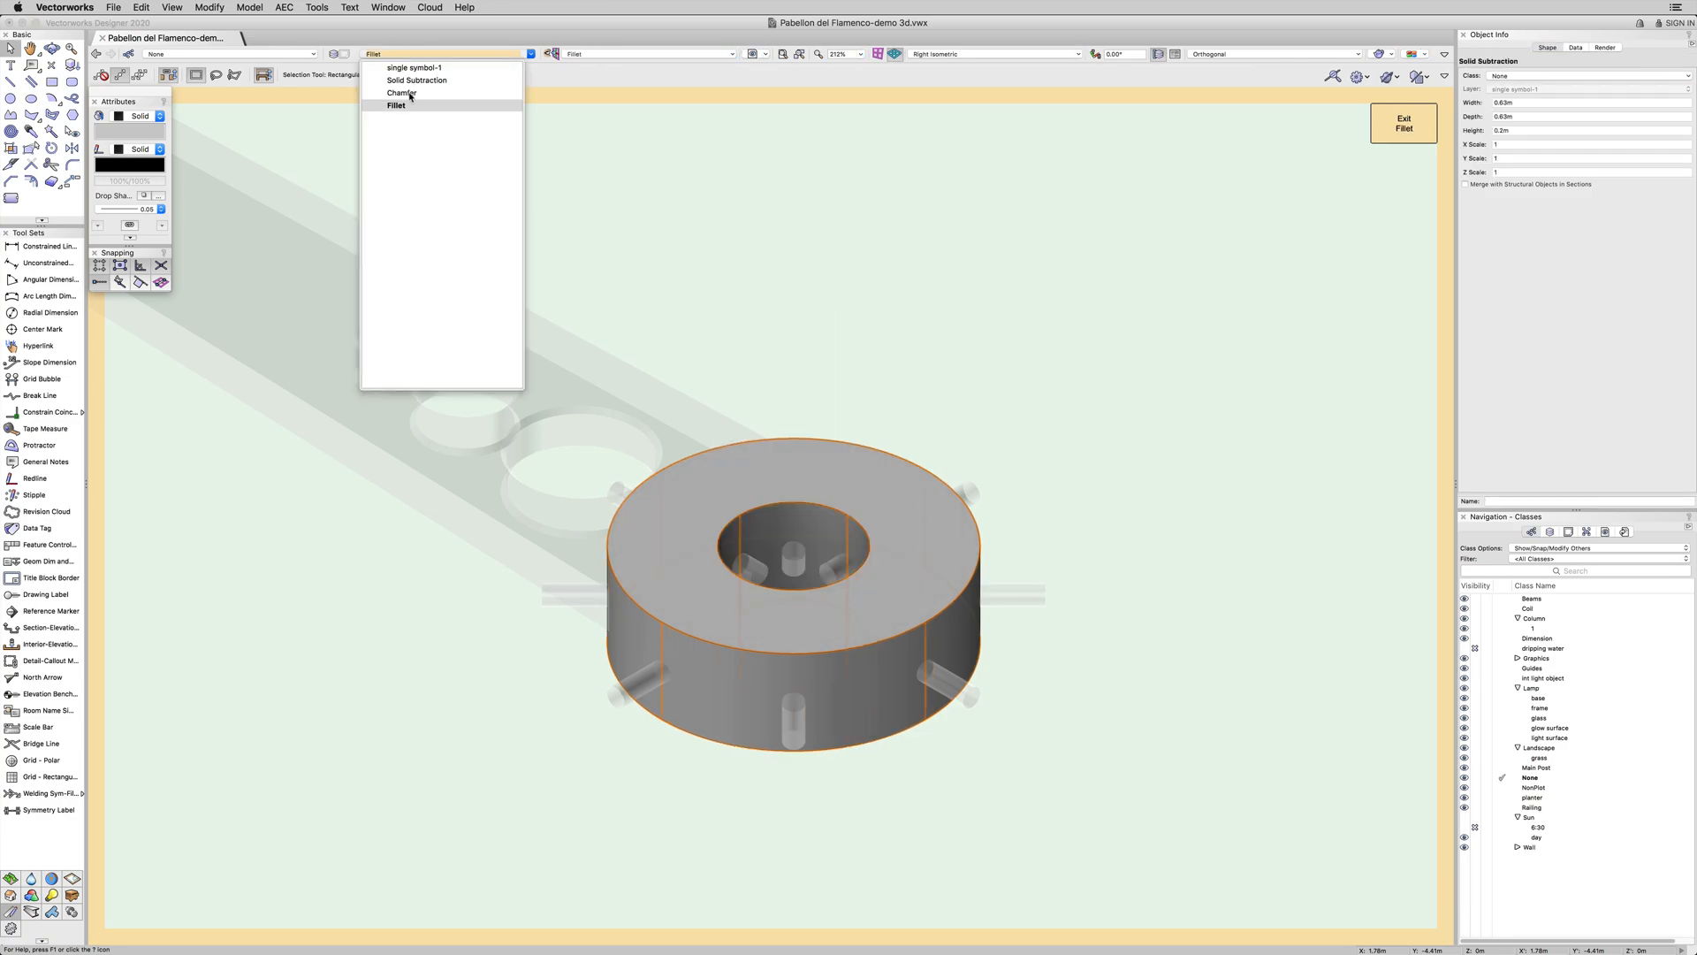
left_click(401, 93)
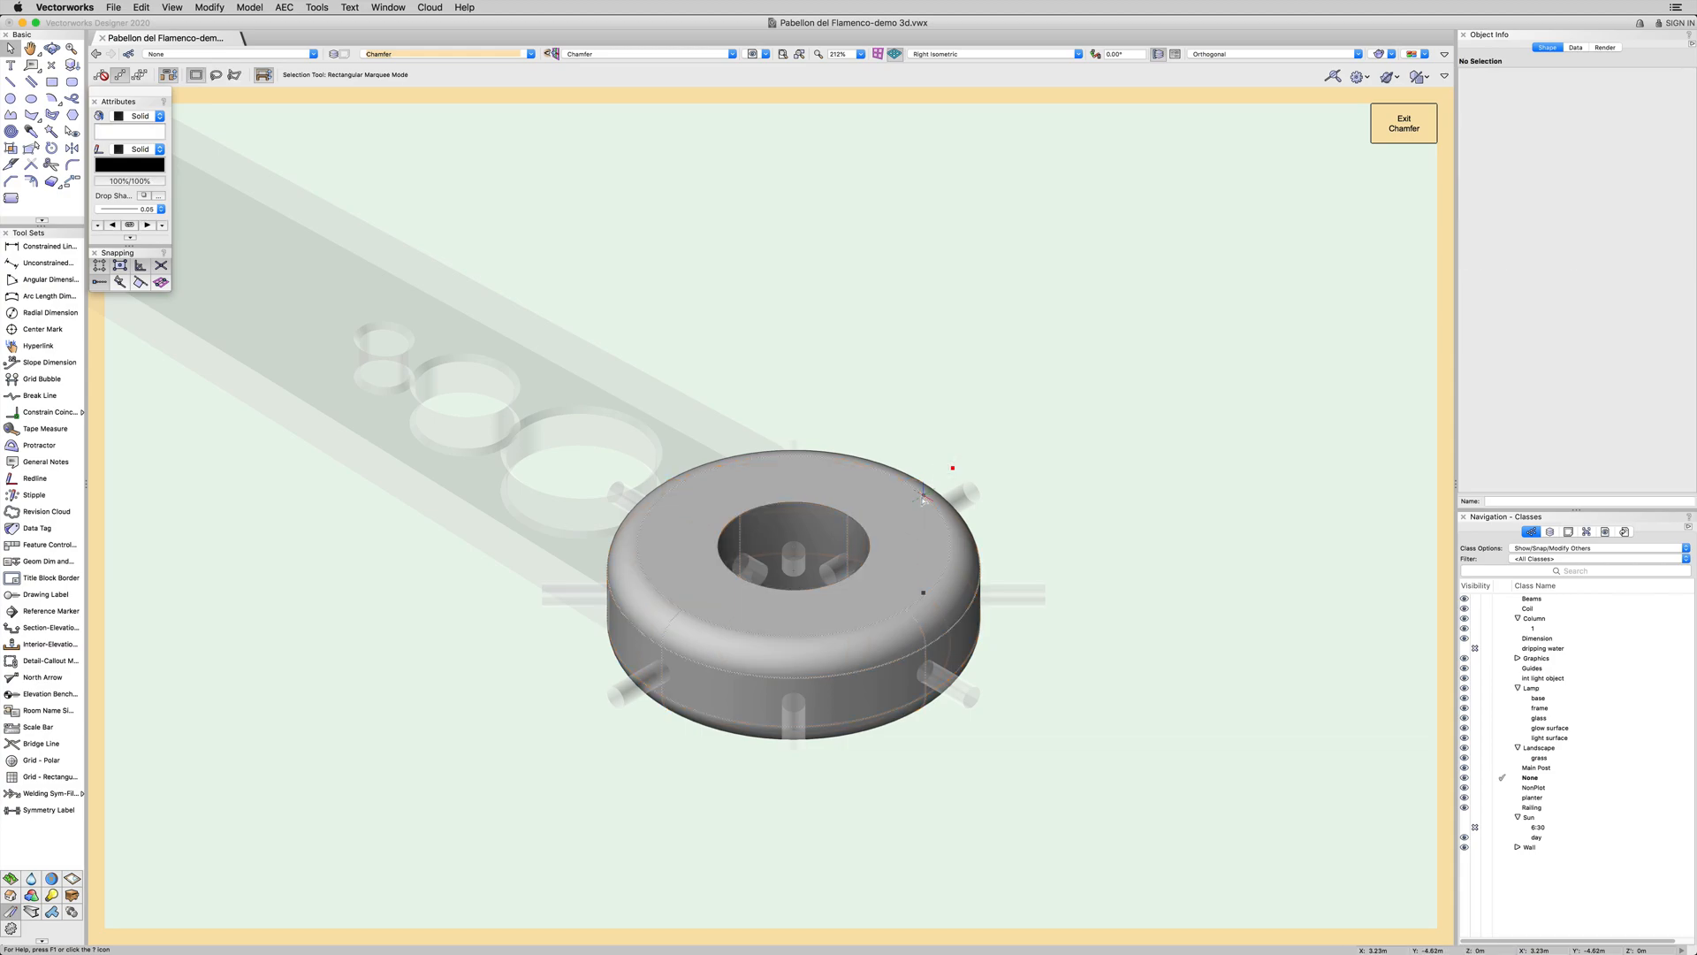
left_click(790, 595)
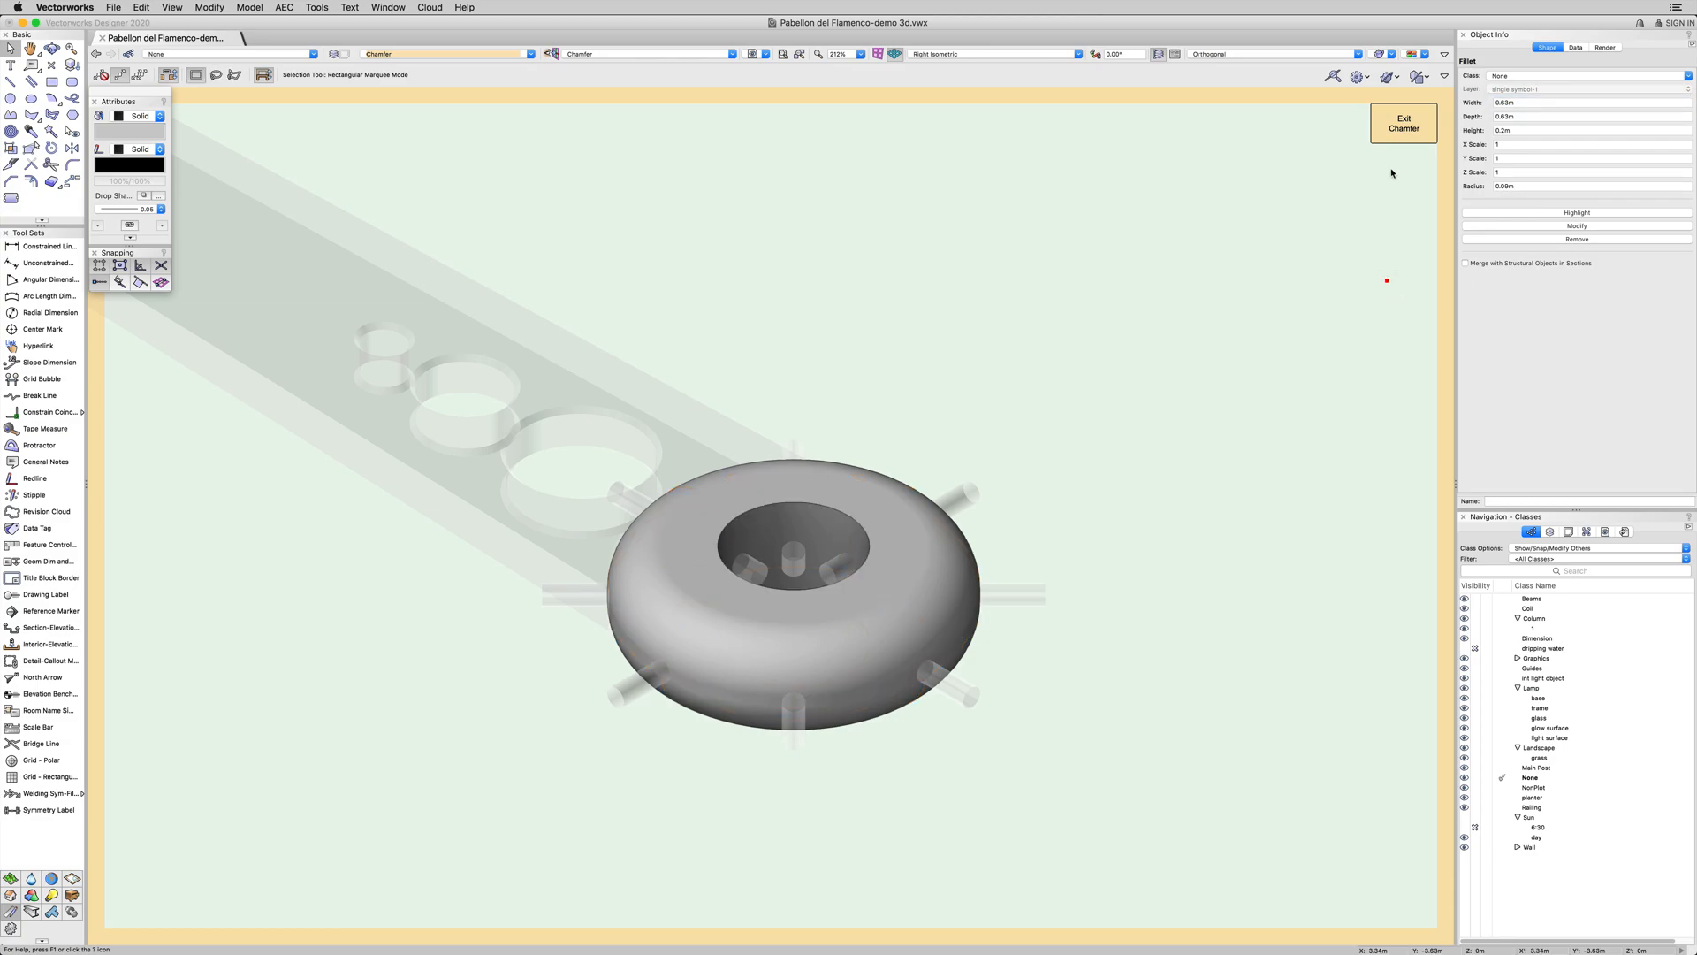
left_click(1404, 122)
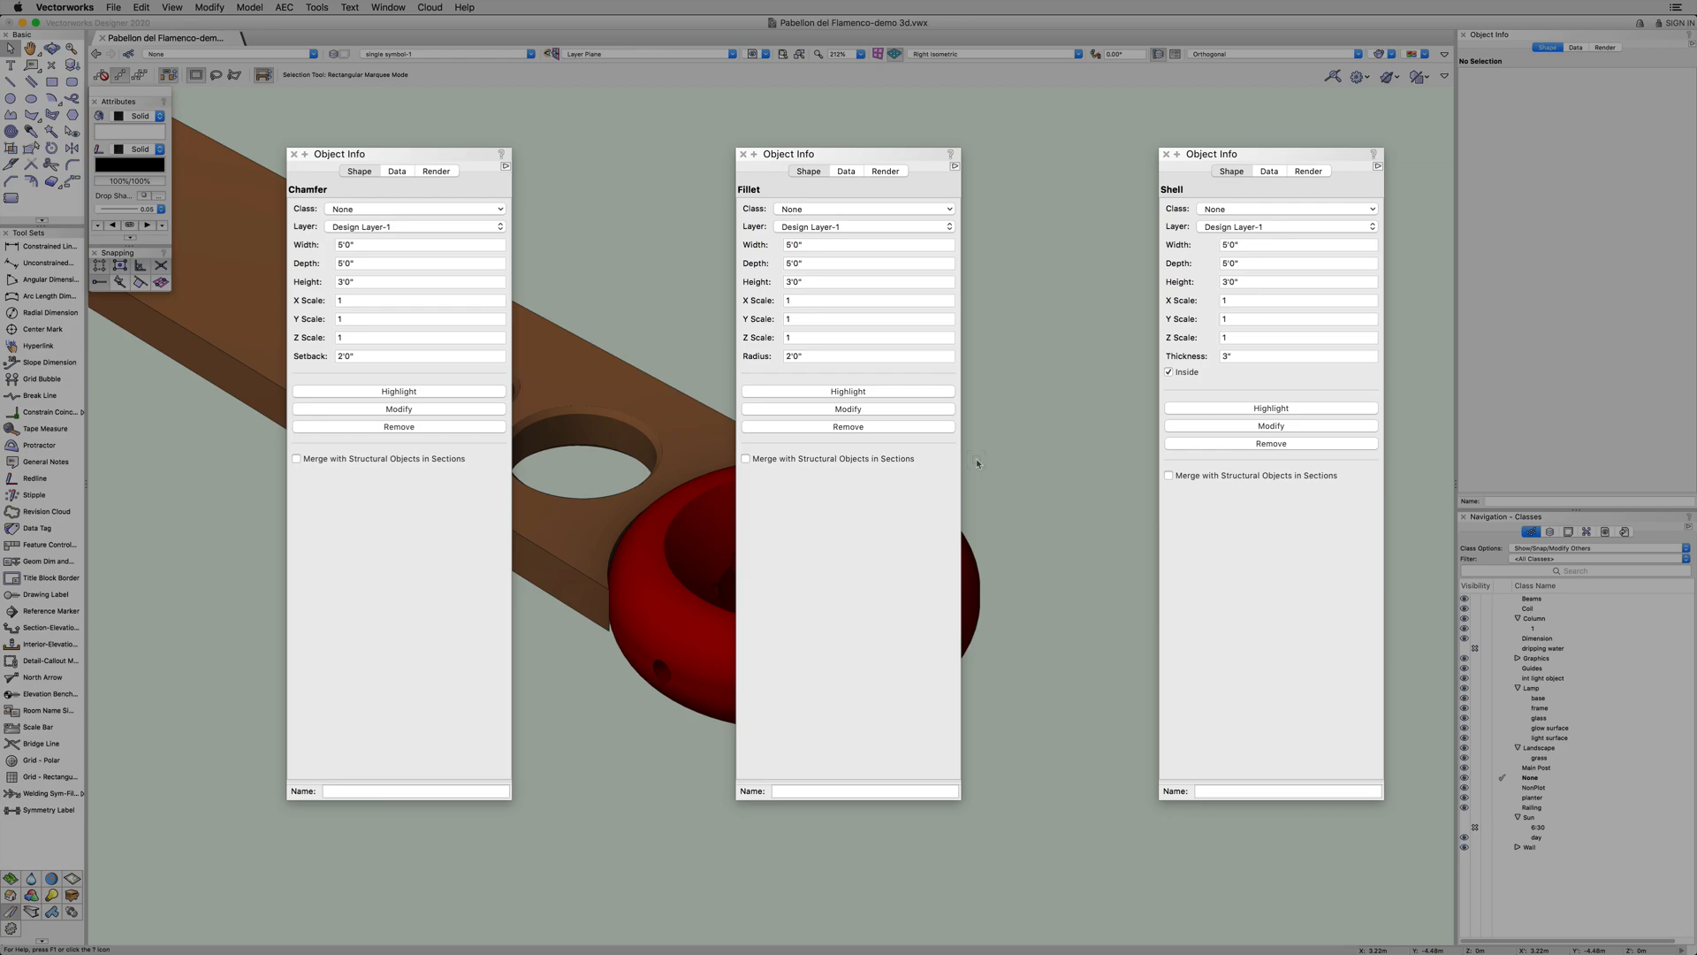
mouse_move(976, 463)
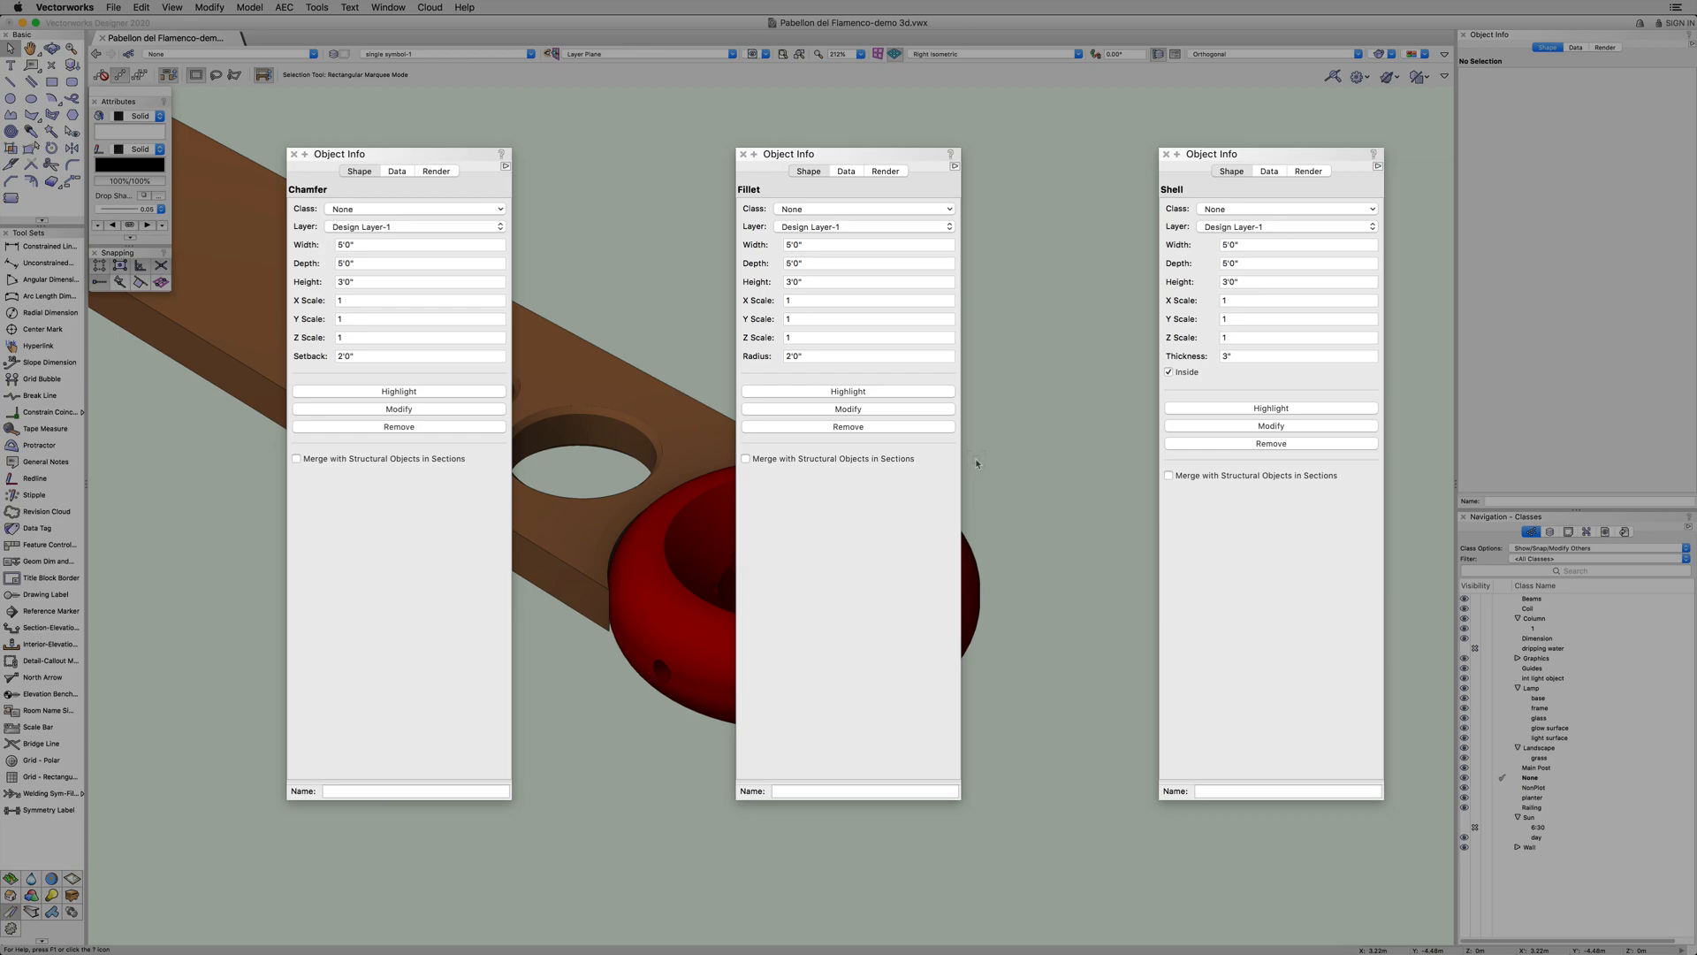